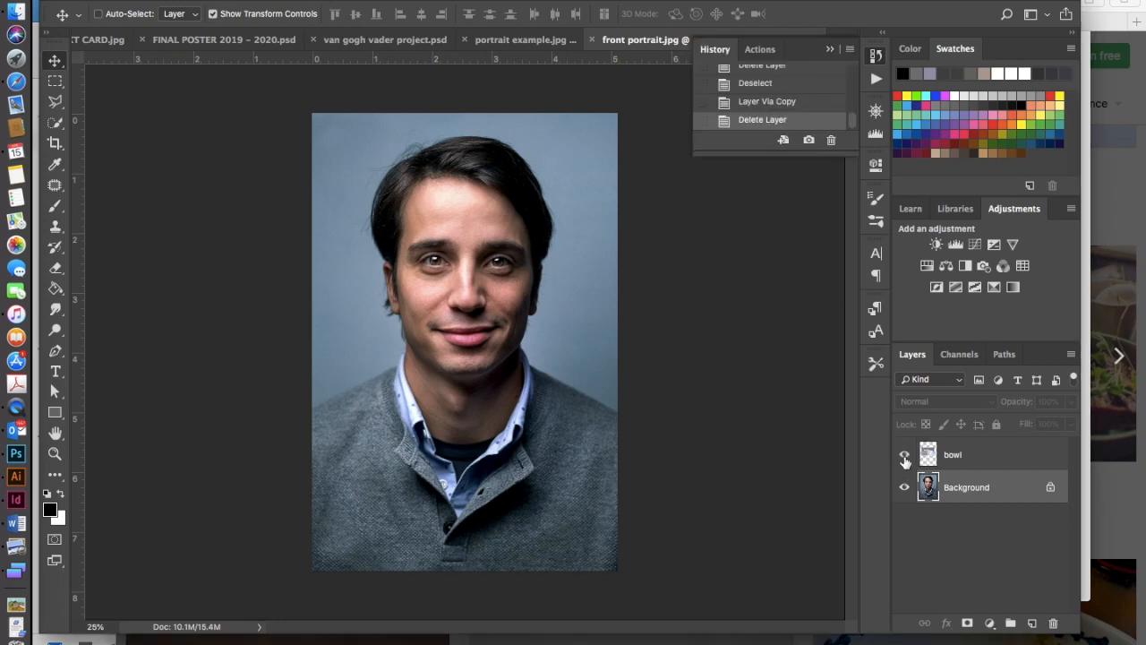
Step: Preview the bowl image over the portrait, then duplicate the Background layer
{"action": "left_click", "coordinate": [904, 454]}
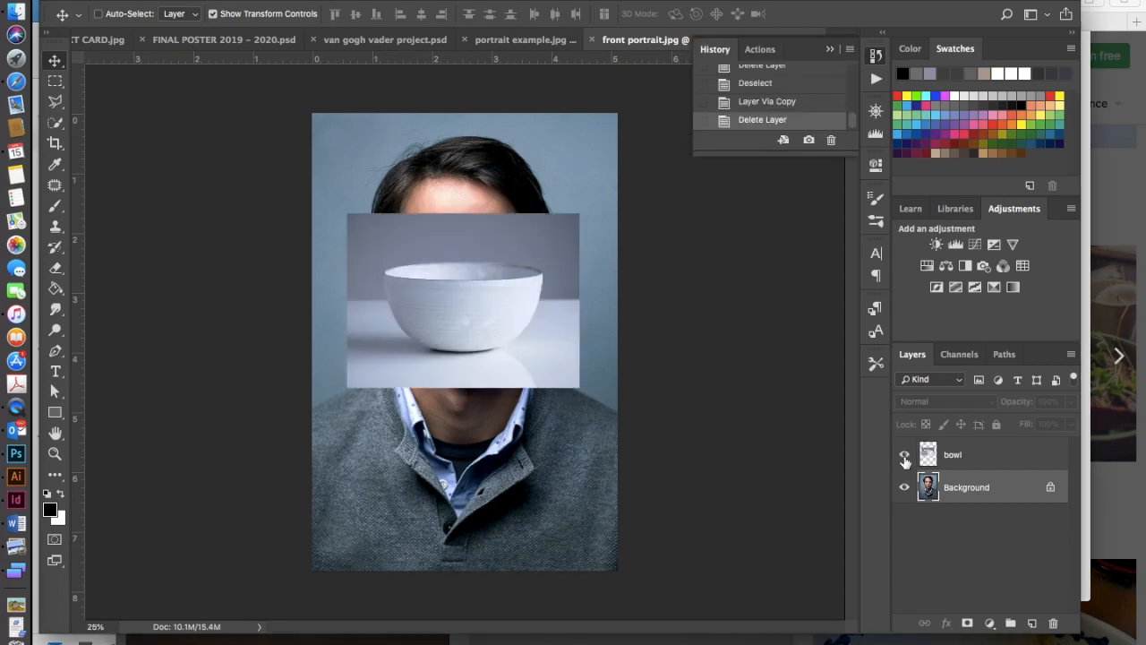
{"action": "left_click", "coordinate": [904, 454]}
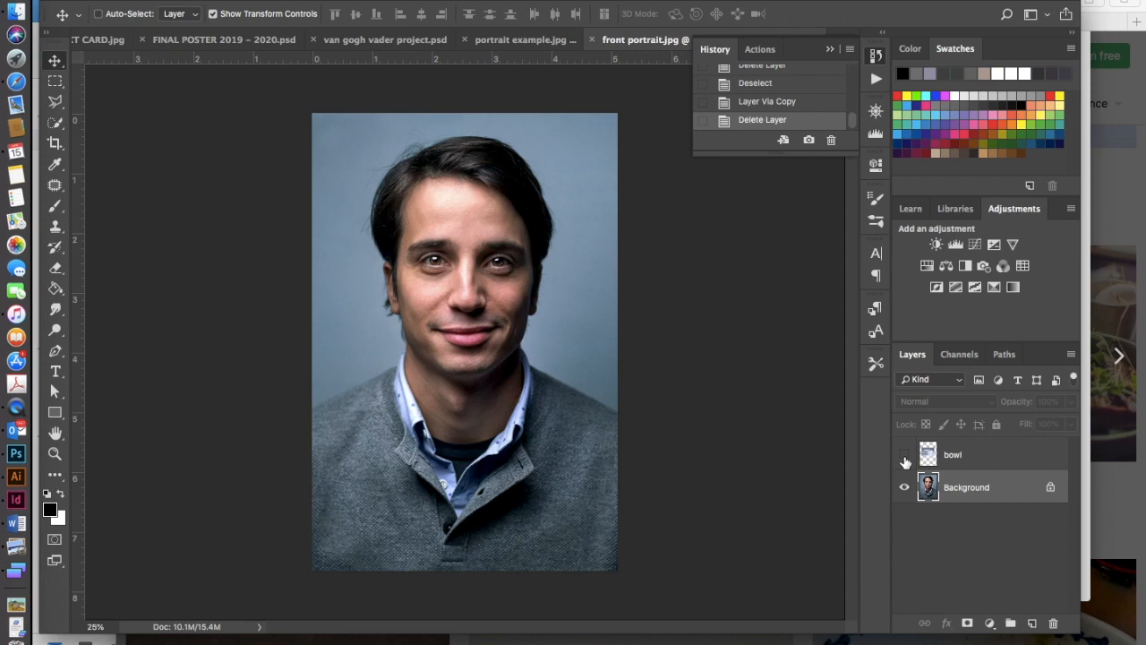
{"action": "left_click", "coordinate": [904, 454]}
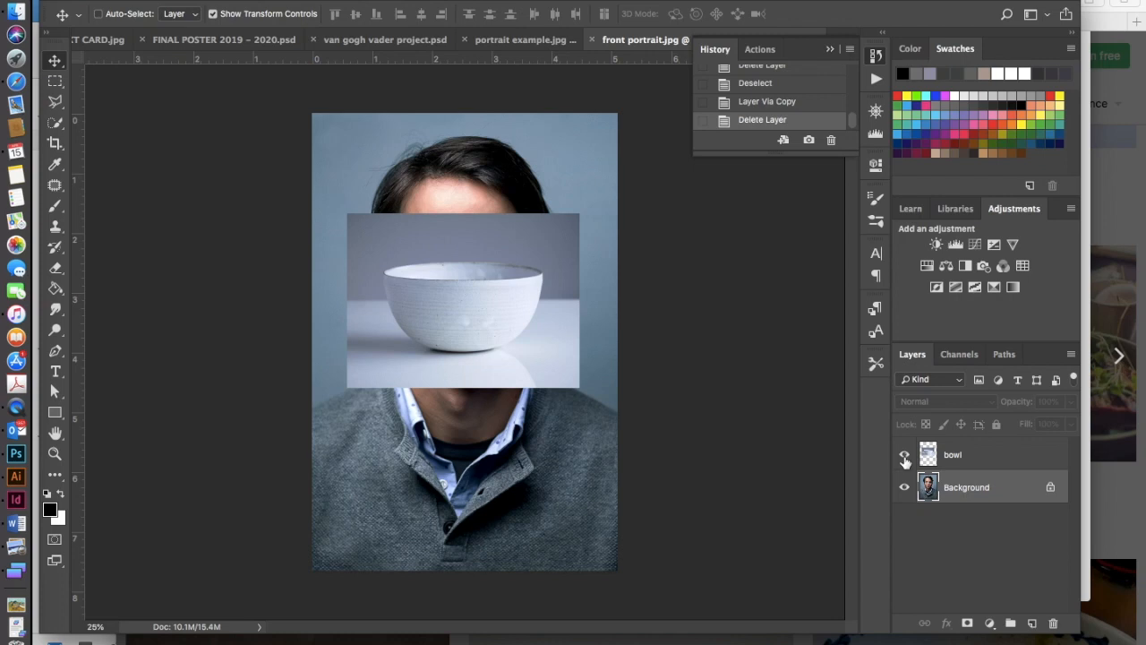
{"action": "left_click", "coordinate": [905, 454]}
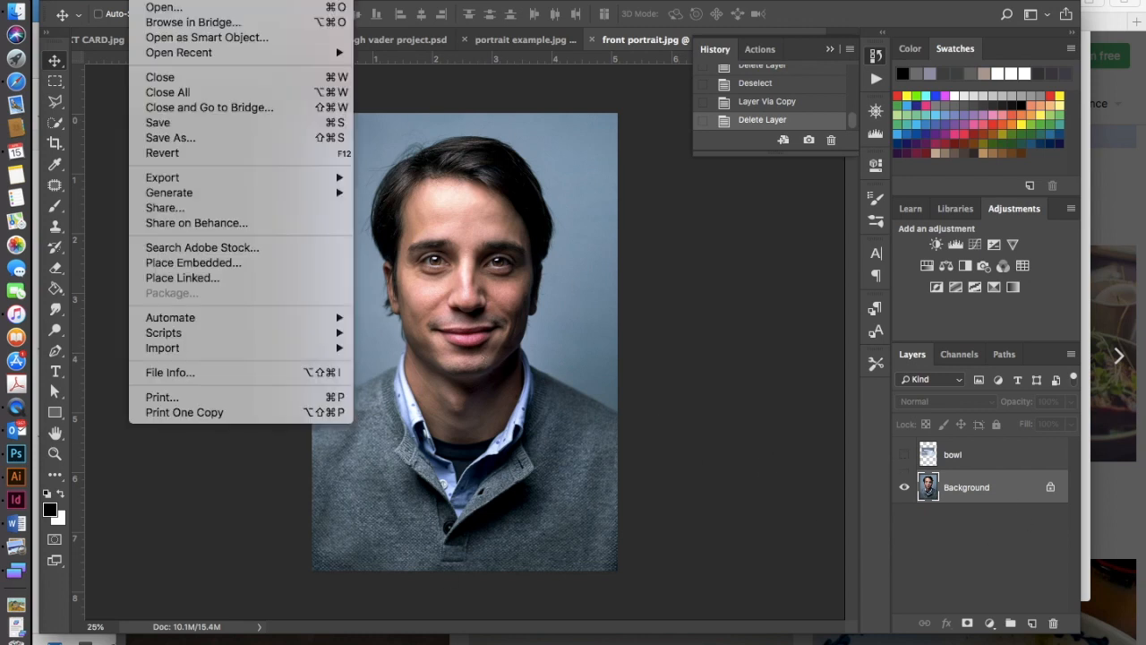
{"action": "mouse_move", "coordinate": [162, 177]}
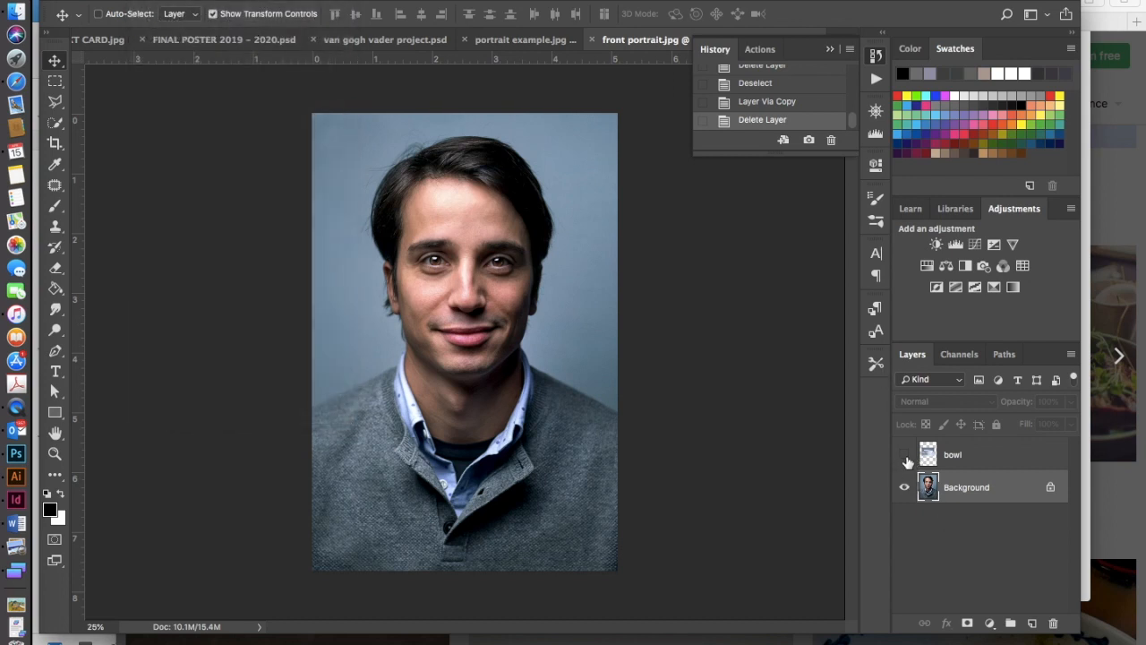
{"action": "left_click", "coordinate": [904, 455]}
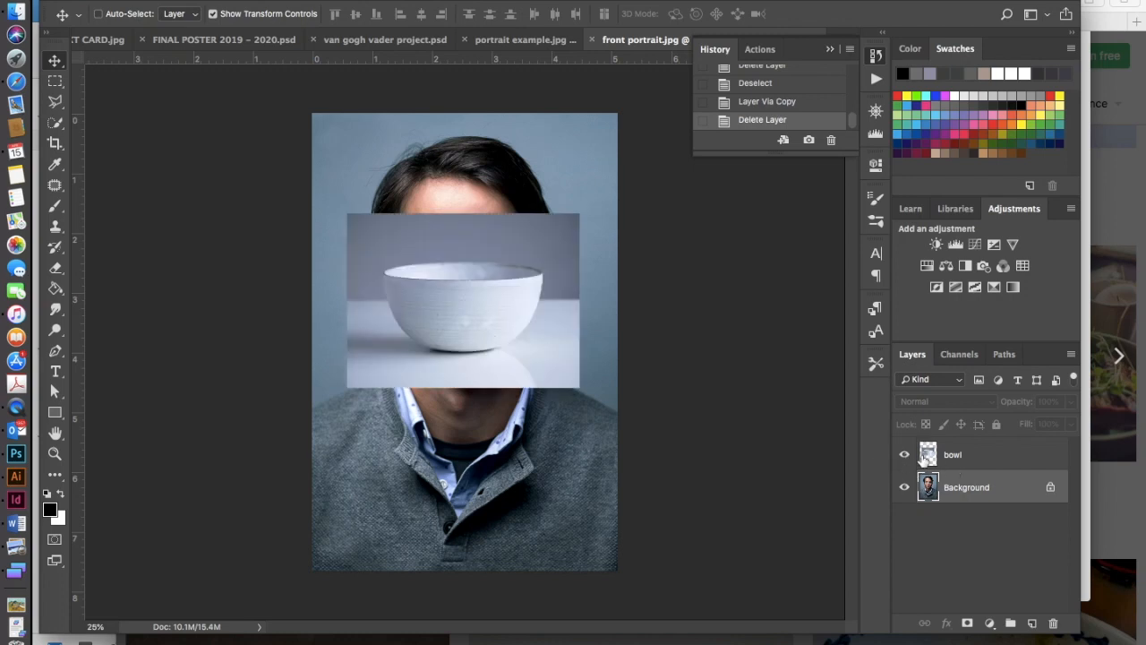
{"action": "left_click", "coordinate": [904, 454]}
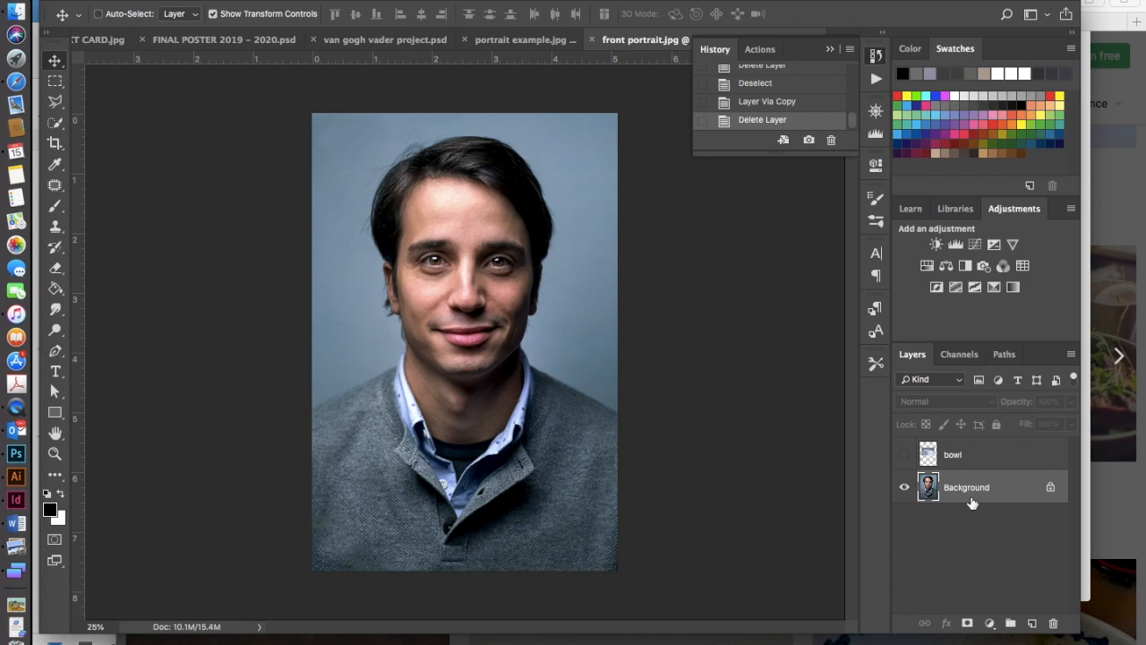
{"action": "mouse_move", "coordinate": [980, 500]}
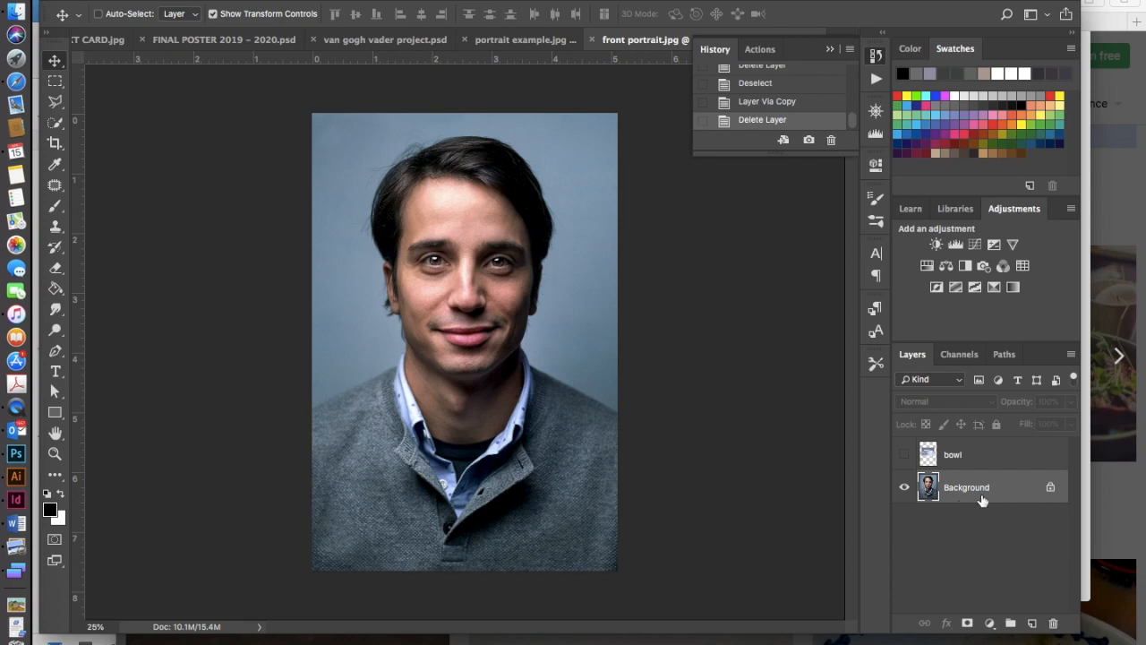
{"action": "right_click", "coordinate": [966, 487]}
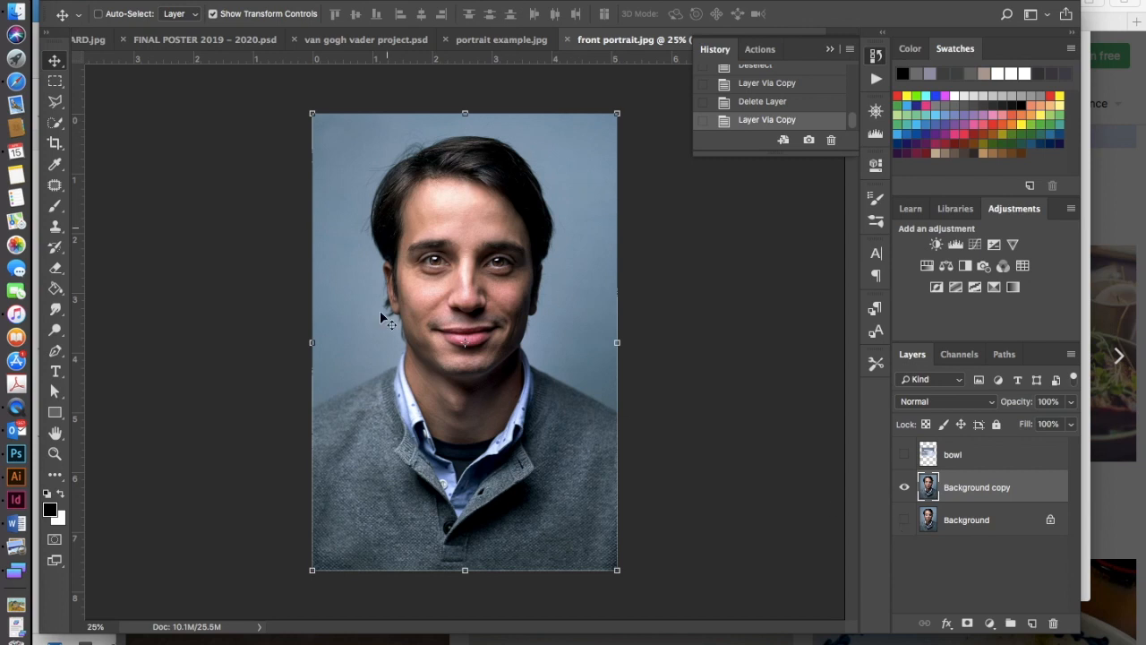
{"action": "mouse_move", "coordinate": [403, 407]}
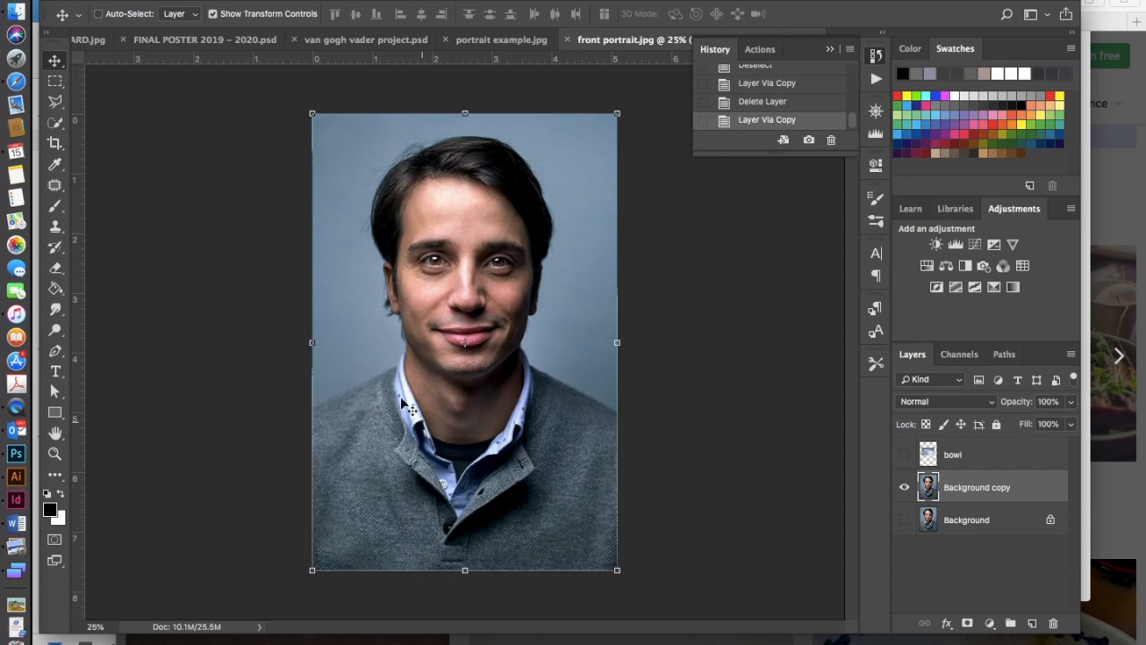
{"action": "mouse_move", "coordinate": [707, 448]}
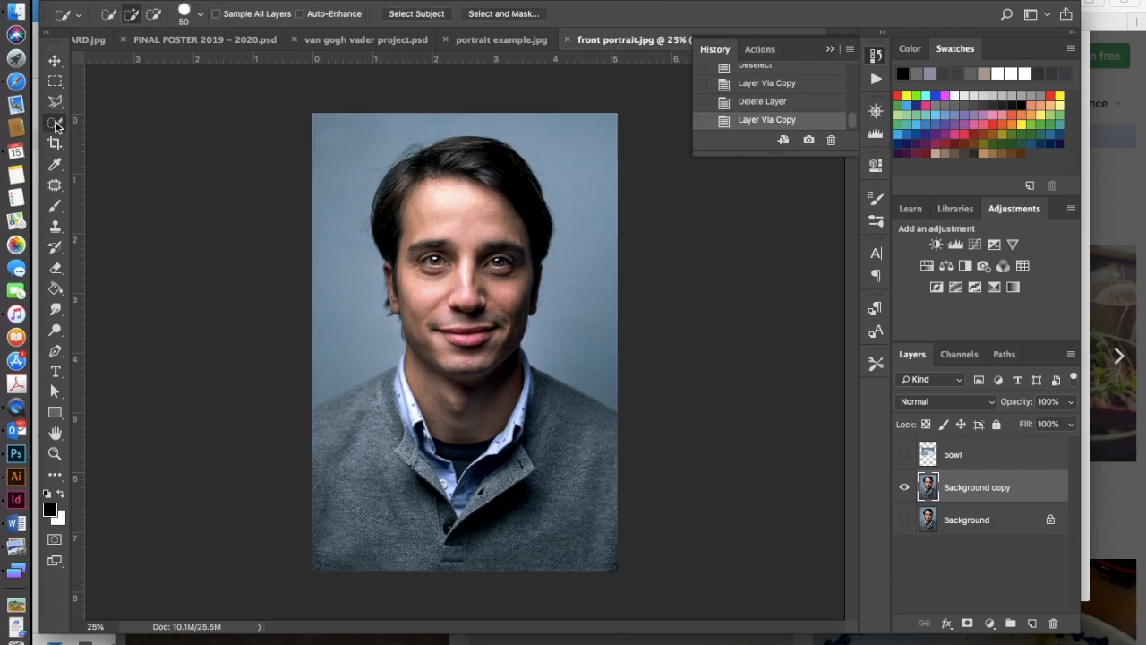
Step: Paint a Quick Selection over the man's hair, face, neck and sweater
{"action": "left_click", "coordinate": [466, 162]}
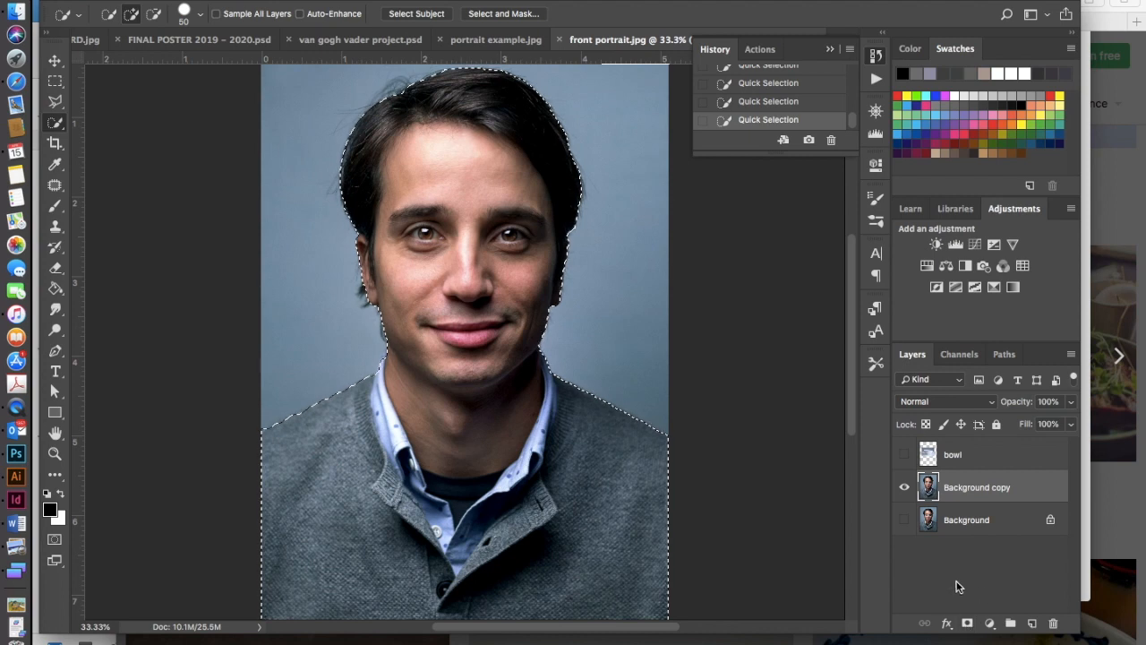
Step: Add a layer mask to Background copy from the man selection
{"action": "left_click", "coordinate": [967, 622]}
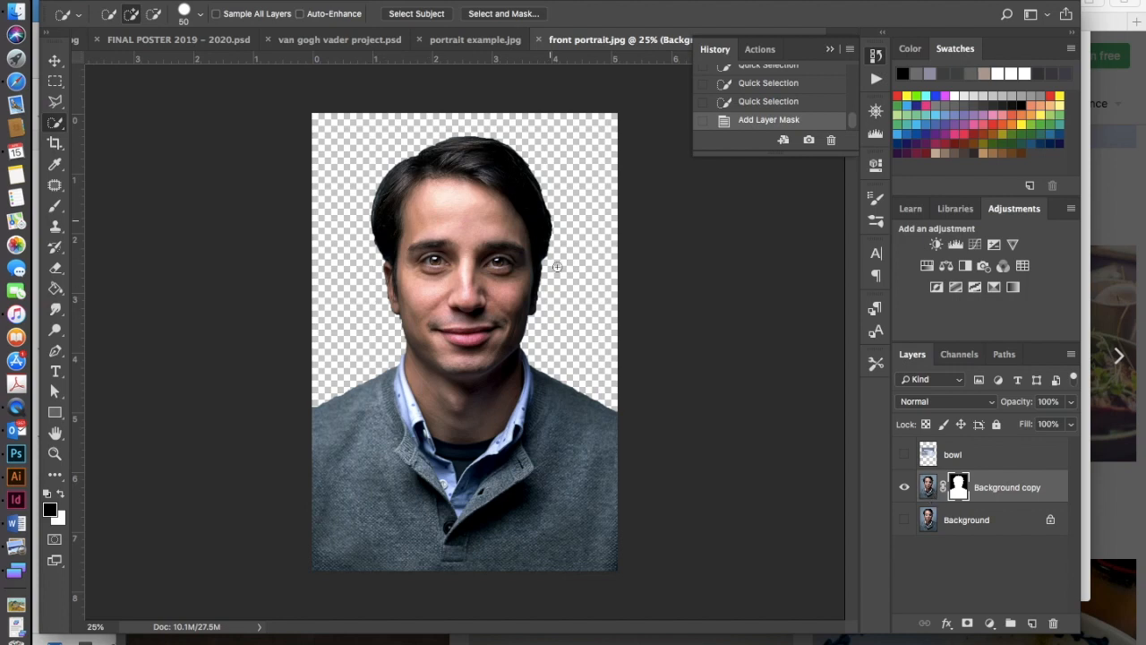
{"action": "right_click", "coordinate": [1007, 487]}
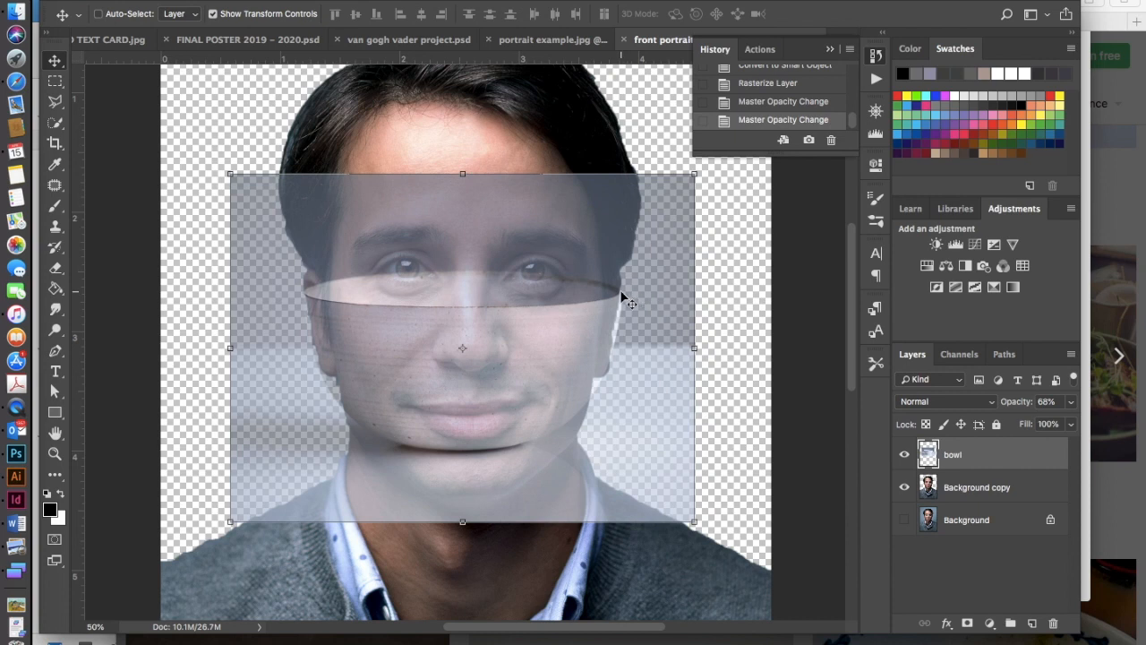
{"action": "mouse_move", "coordinate": [303, 305]}
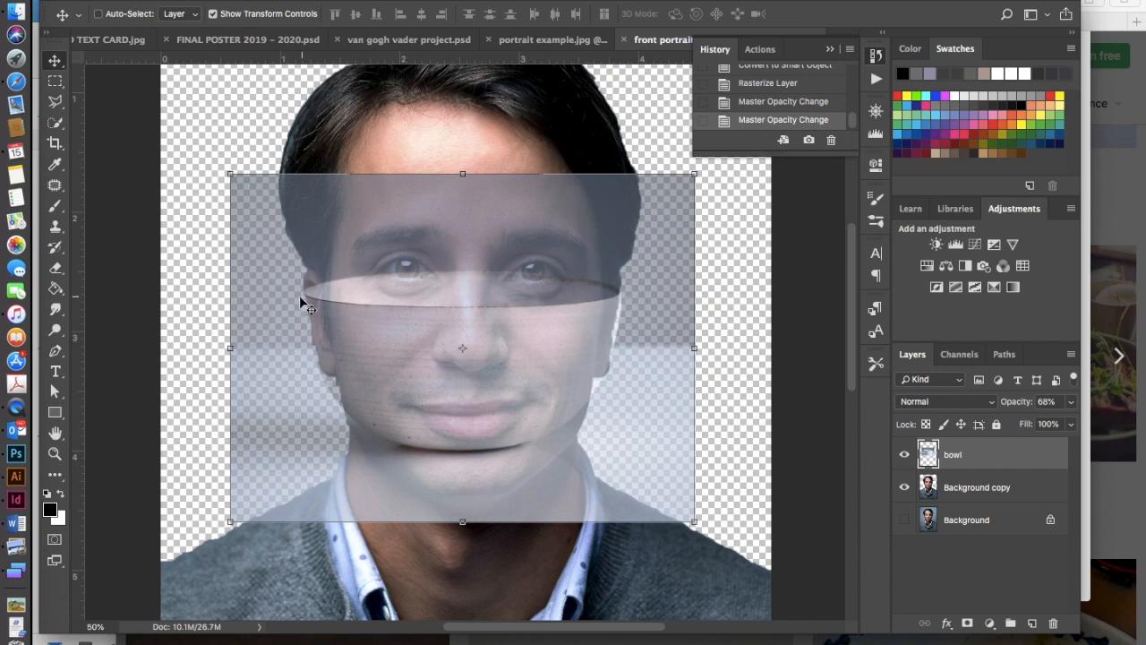
{"action": "mouse_move", "coordinate": [580, 315]}
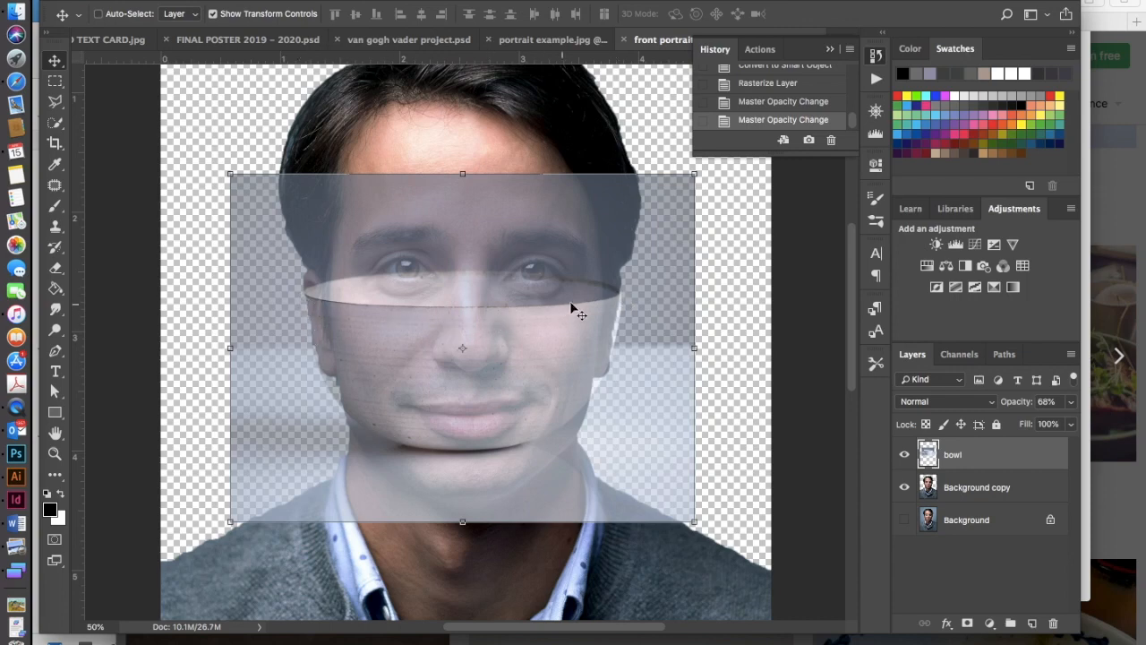
{"action": "mouse_move", "coordinate": [658, 358]}
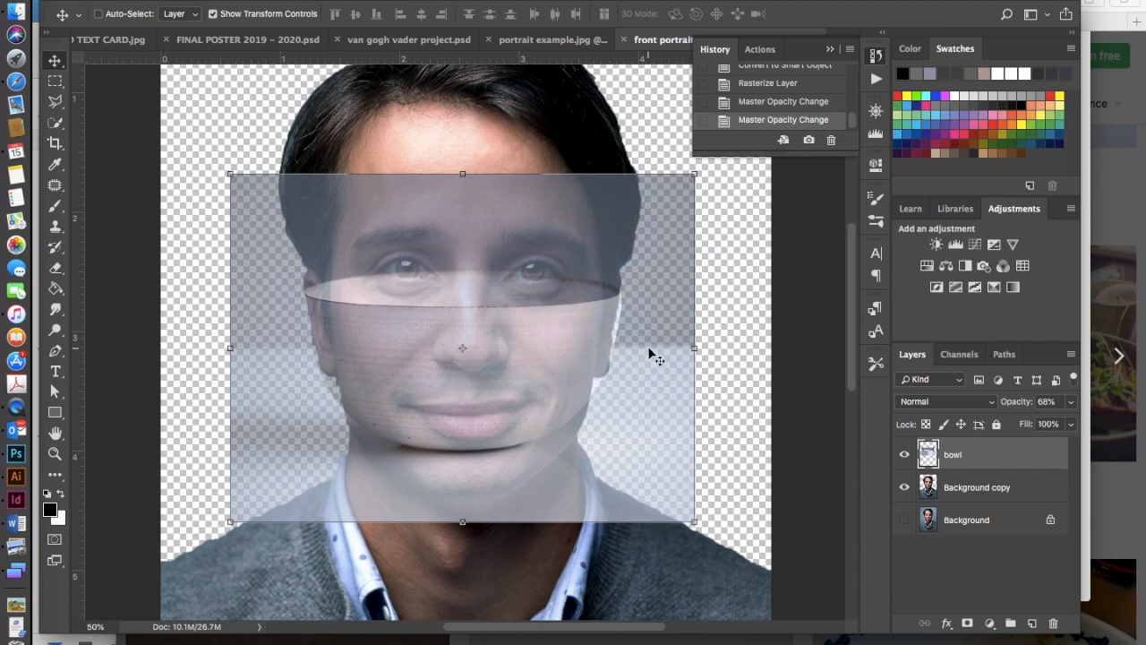
{"action": "mouse_move", "coordinate": [670, 199]}
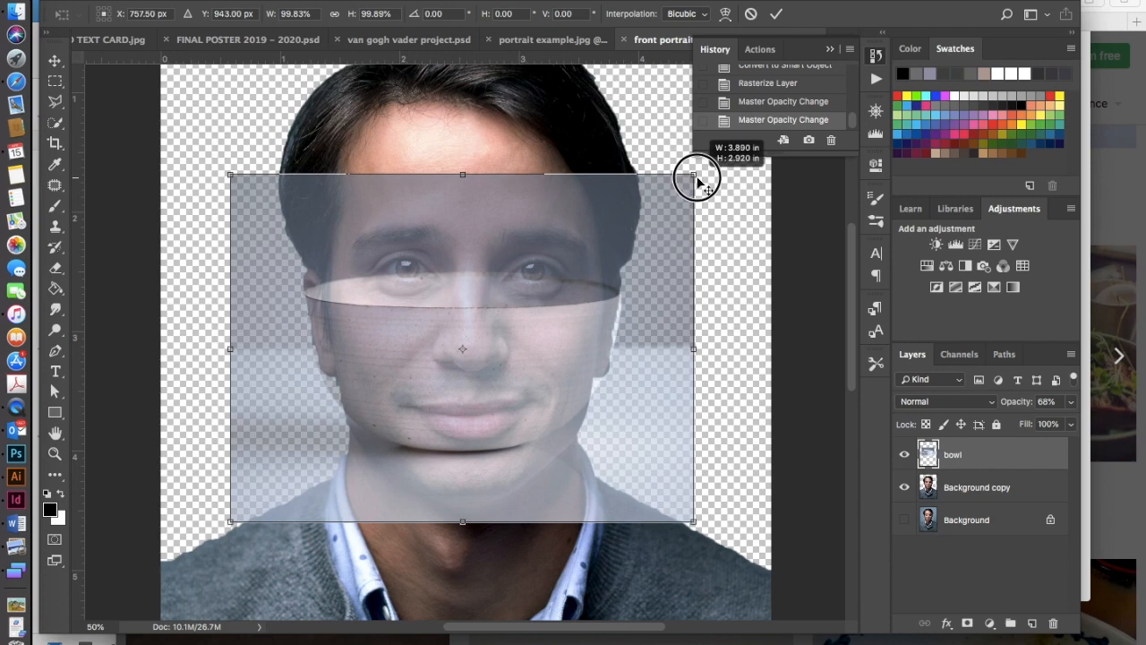
Step: Set the bowl layer to 68% opacity and scale it over the man's face
{"action": "left_click_drag", "start_coordinate": [695, 175], "coordinate": [697, 177]}
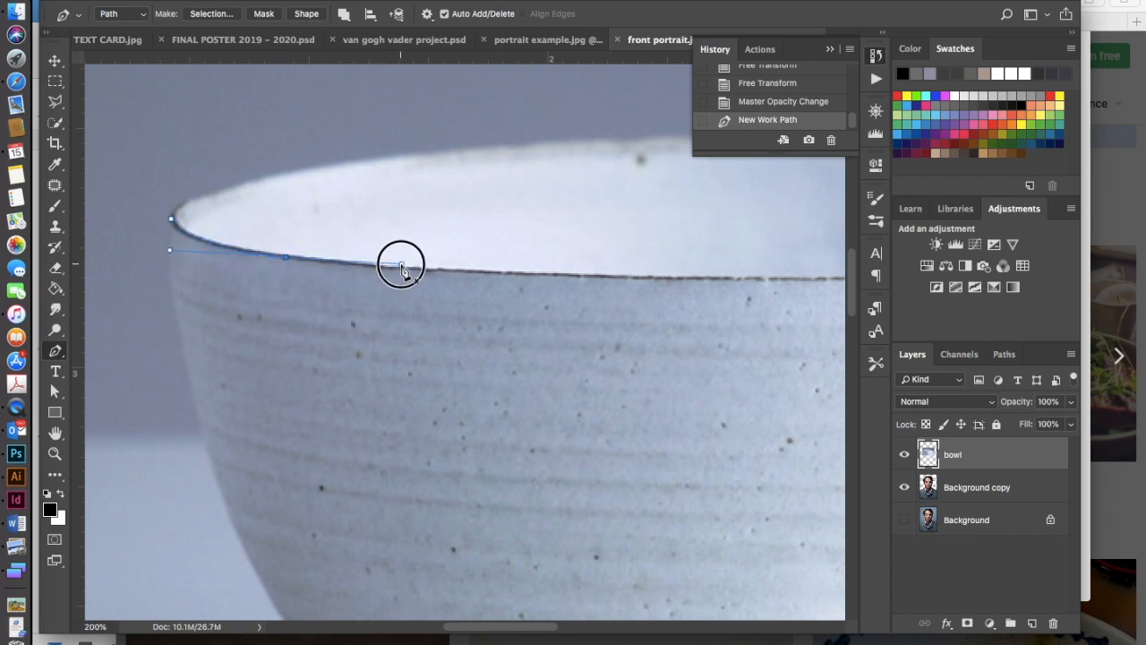
Step: Trace the bowl's inner rim with a path and make it a selection without feathering
{"action": "left_click", "coordinate": [401, 264]}
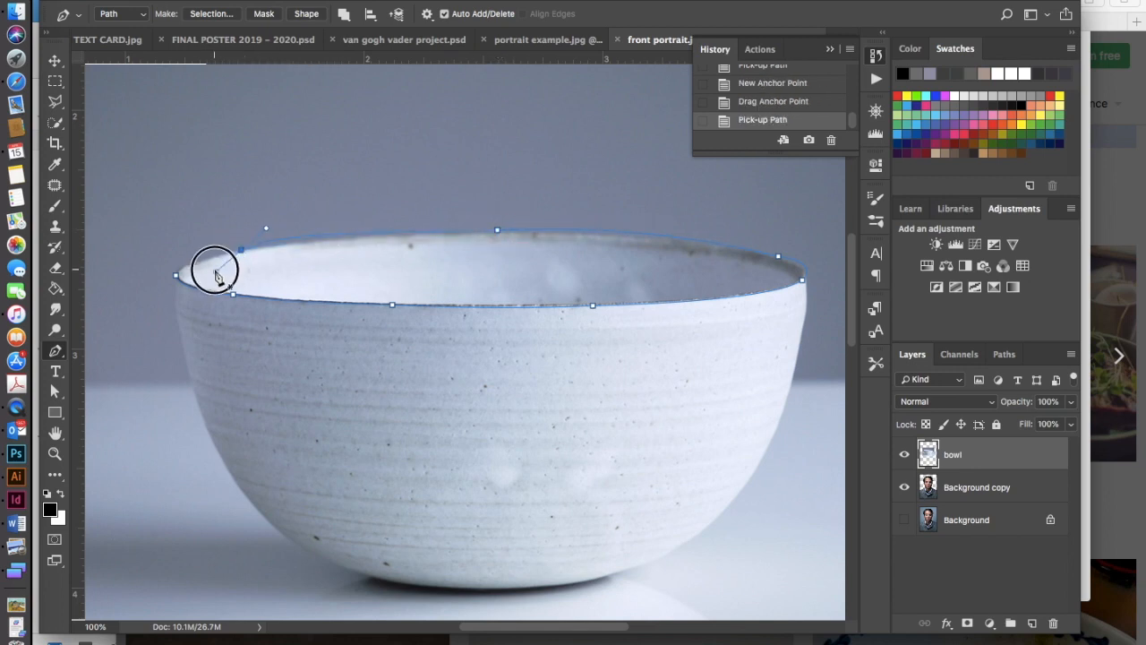
{"action": "left_click", "coordinate": [215, 274]}
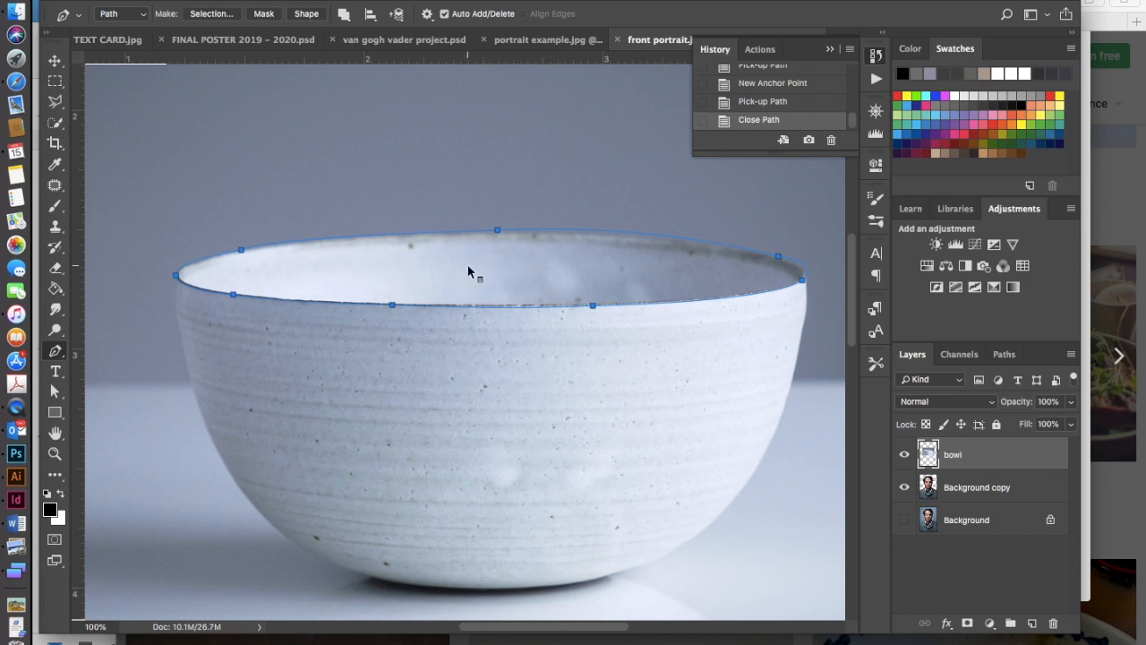
{"action": "right_click", "coordinate": [470, 273]}
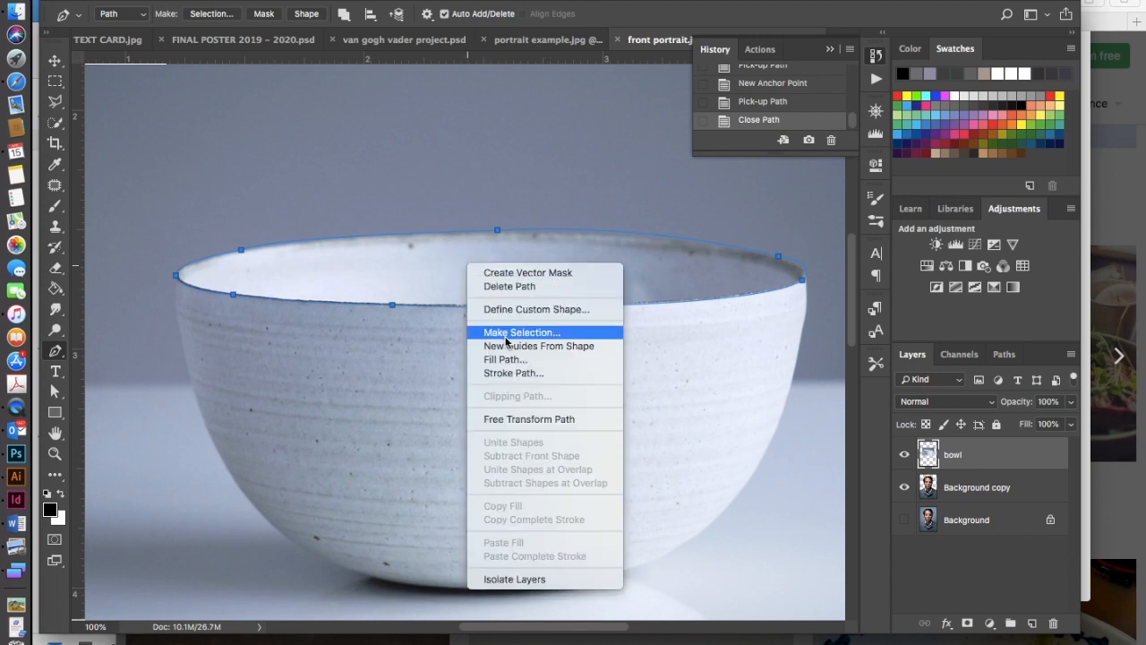
{"action": "left_click", "coordinate": [522, 332]}
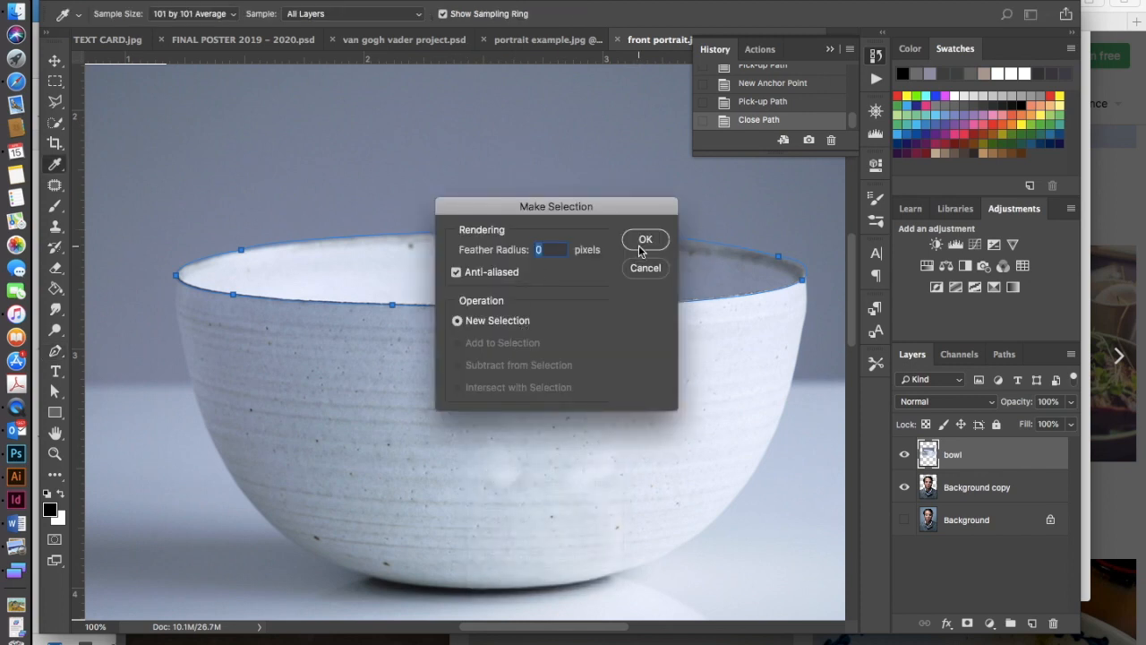
{"action": "left_click", "coordinate": [645, 239]}
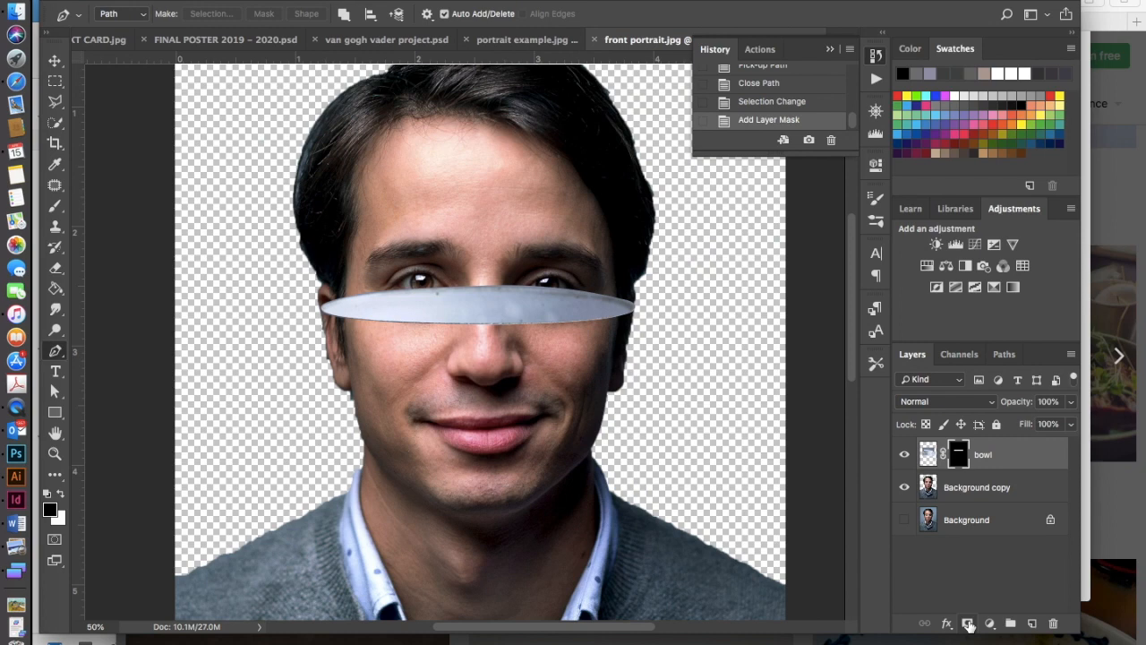
Step: Free-transform the bowl rim layer to fit across the face at eye level
{"action": "left_click", "coordinate": [54, 60]}
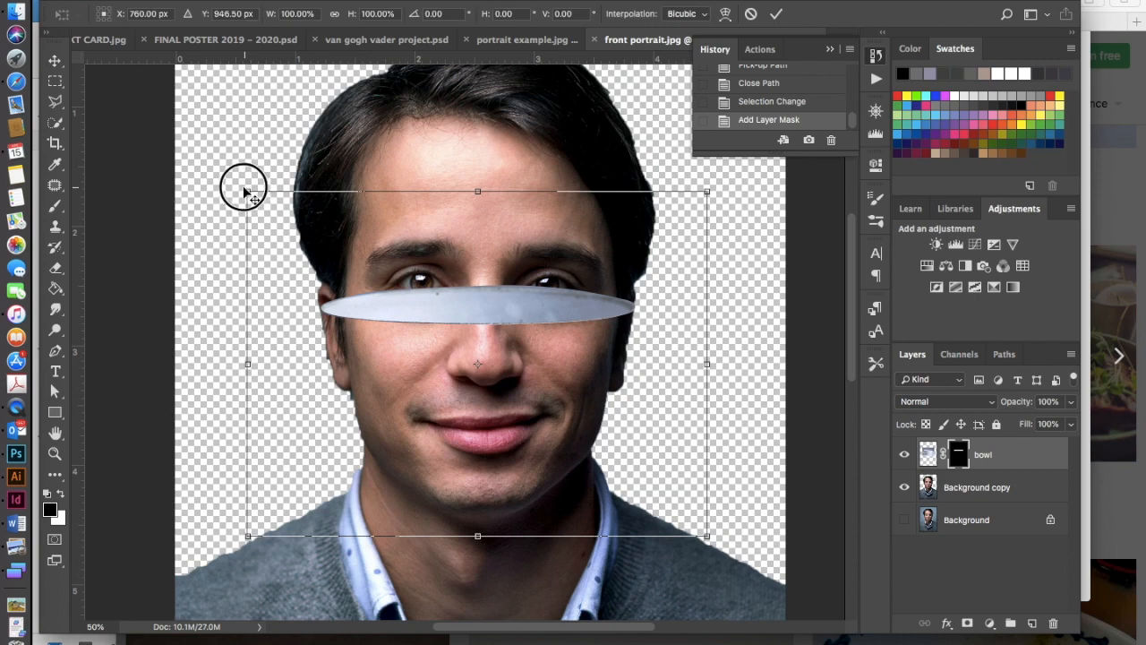
{"action": "left_click_drag", "start_coordinate": [247, 192], "coordinate": [249, 195]}
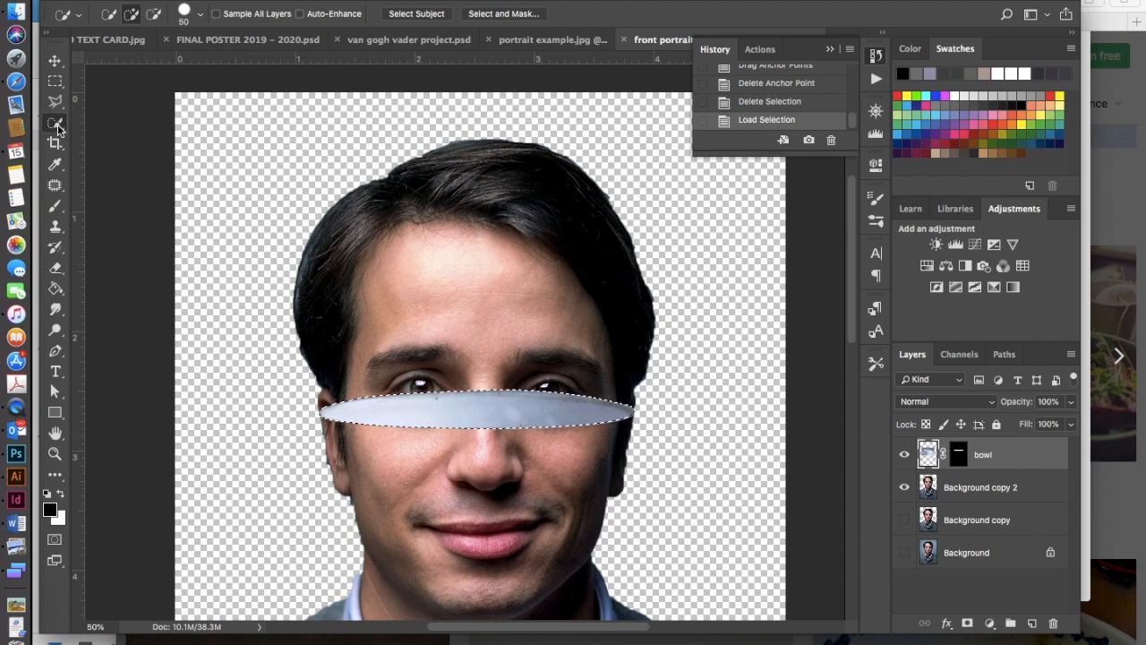
{"action": "mouse_move", "coordinate": [466, 412]}
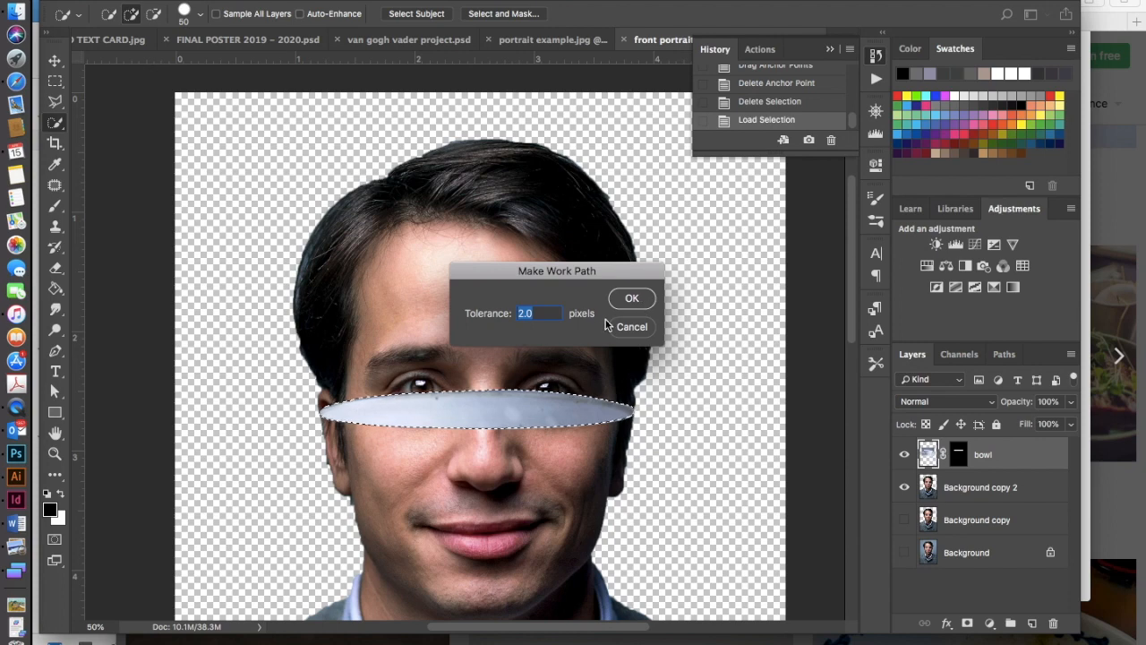
Step: Convert the loaded rim selection into a work path with tolerance 2.0
{"action": "left_click", "coordinate": [631, 297]}
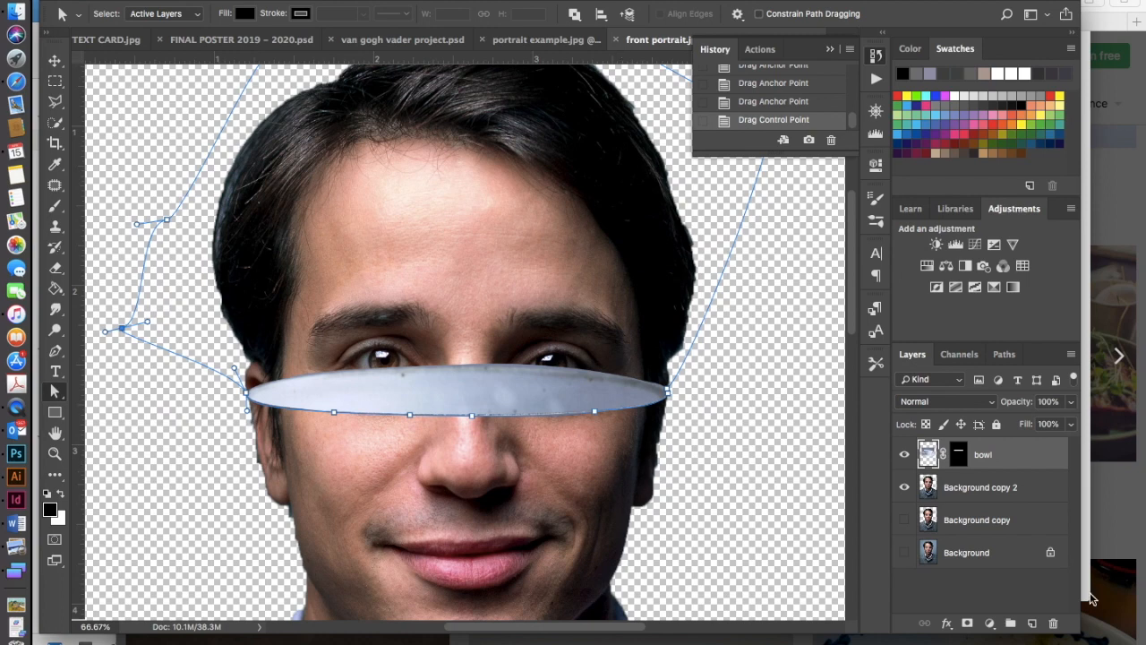
Step: On Background copy 2, turn the head-top path into a selection
{"action": "left_click", "coordinate": [979, 487]}
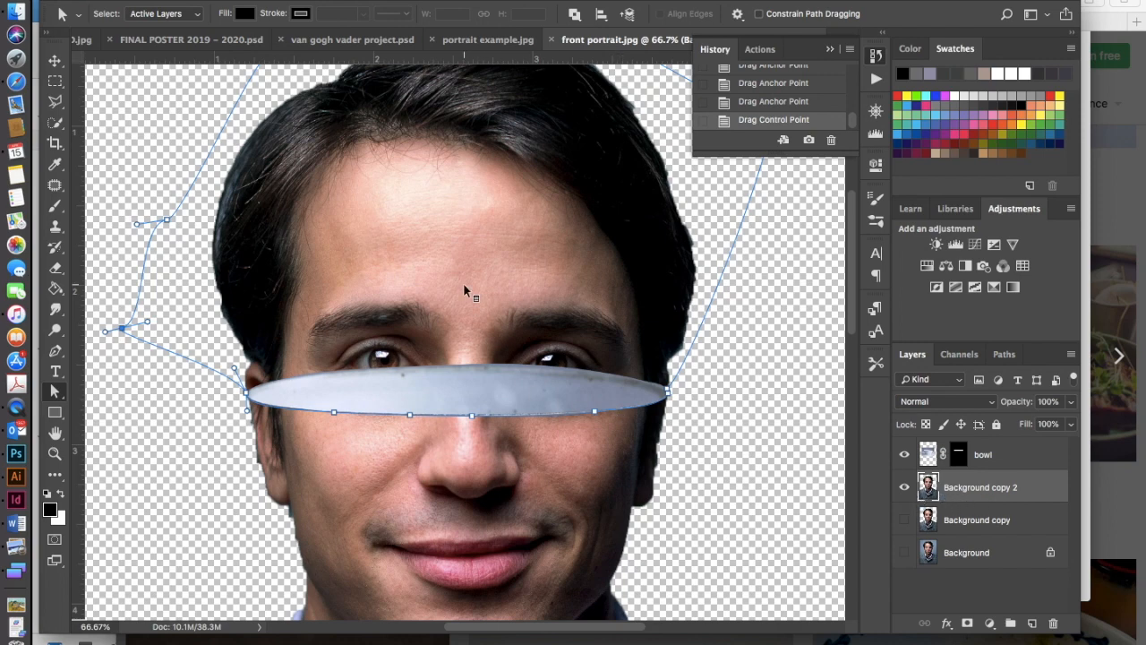
{"action": "right_click", "coordinate": [465, 288]}
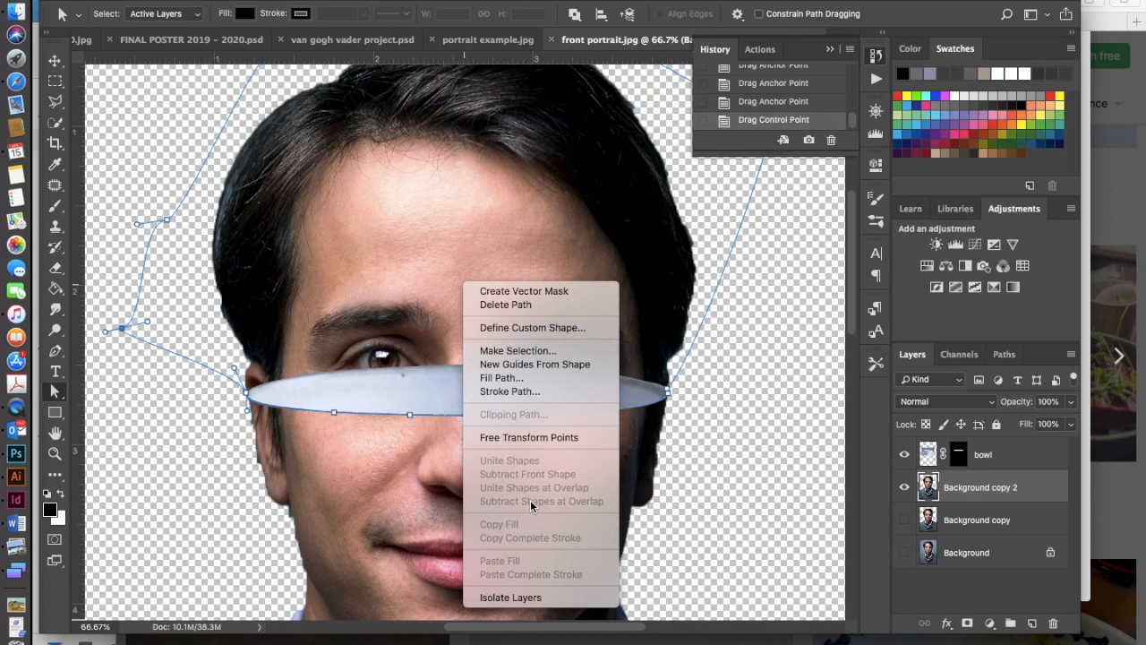
{"action": "mouse_move", "coordinate": [571, 424]}
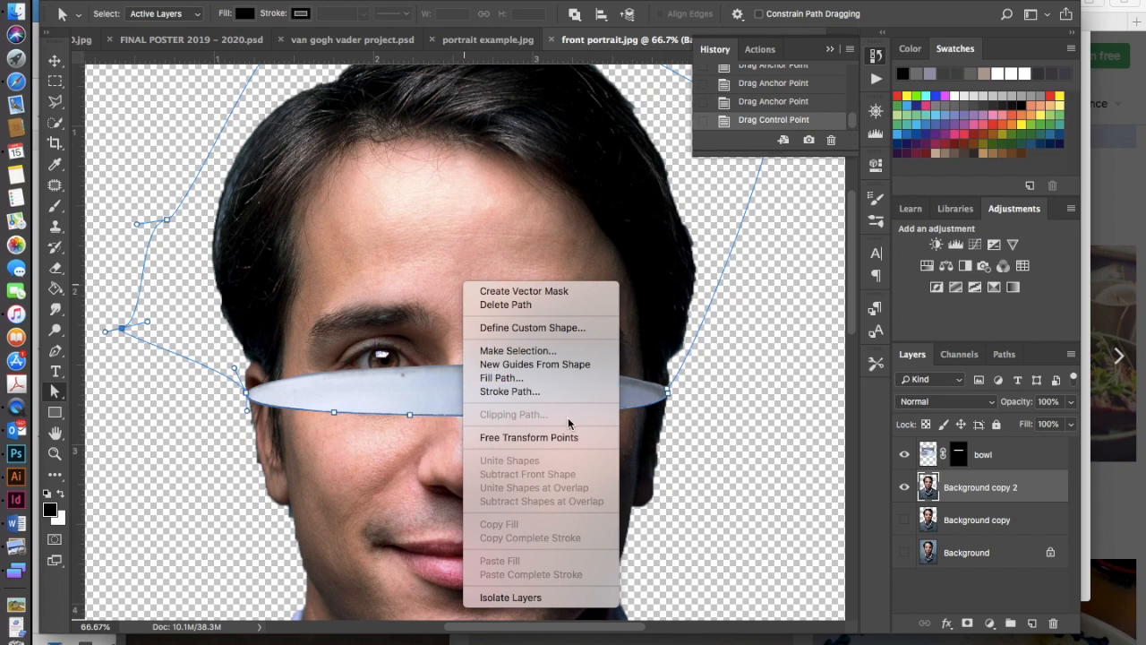
{"action": "left_click", "coordinate": [518, 351]}
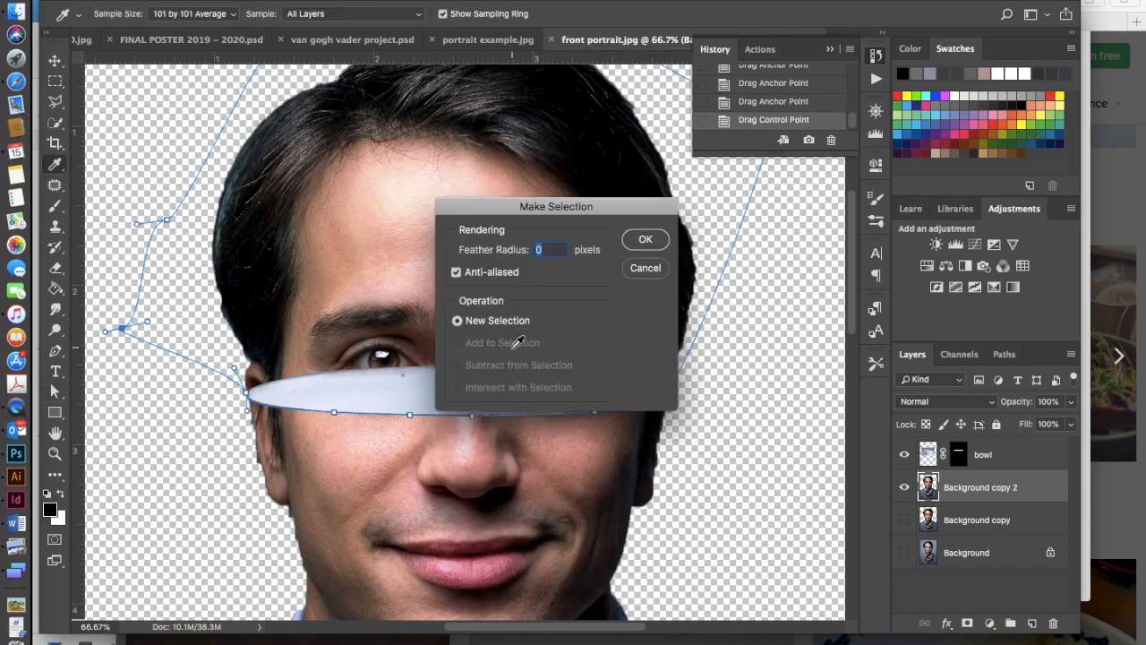
{"action": "left_click", "coordinate": [645, 240]}
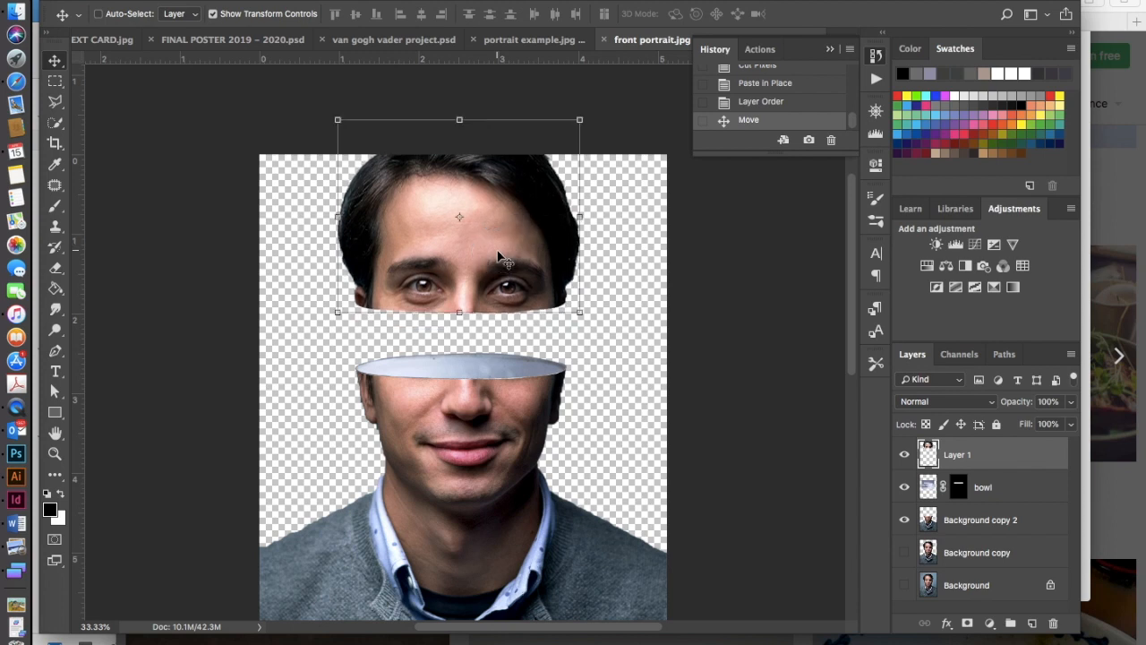
{"action": "mouse_move", "coordinate": [543, 287]}
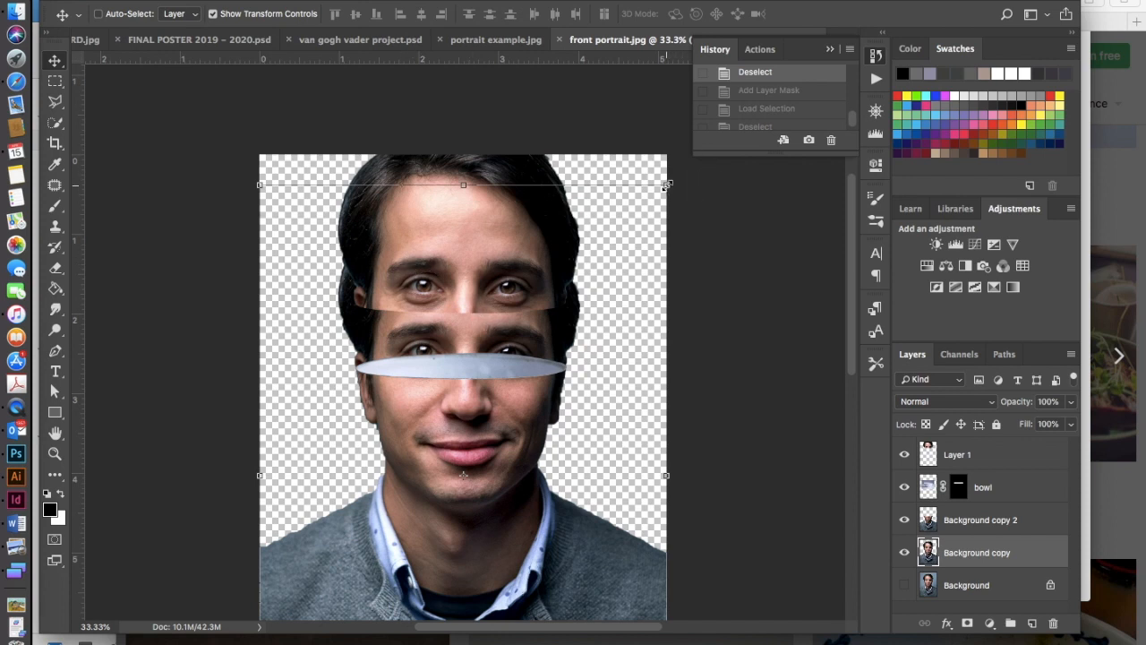
Step: Shrink the Background copy portrait to about 75% and move it up into the head
{"action": "left_click", "coordinate": [667, 185]}
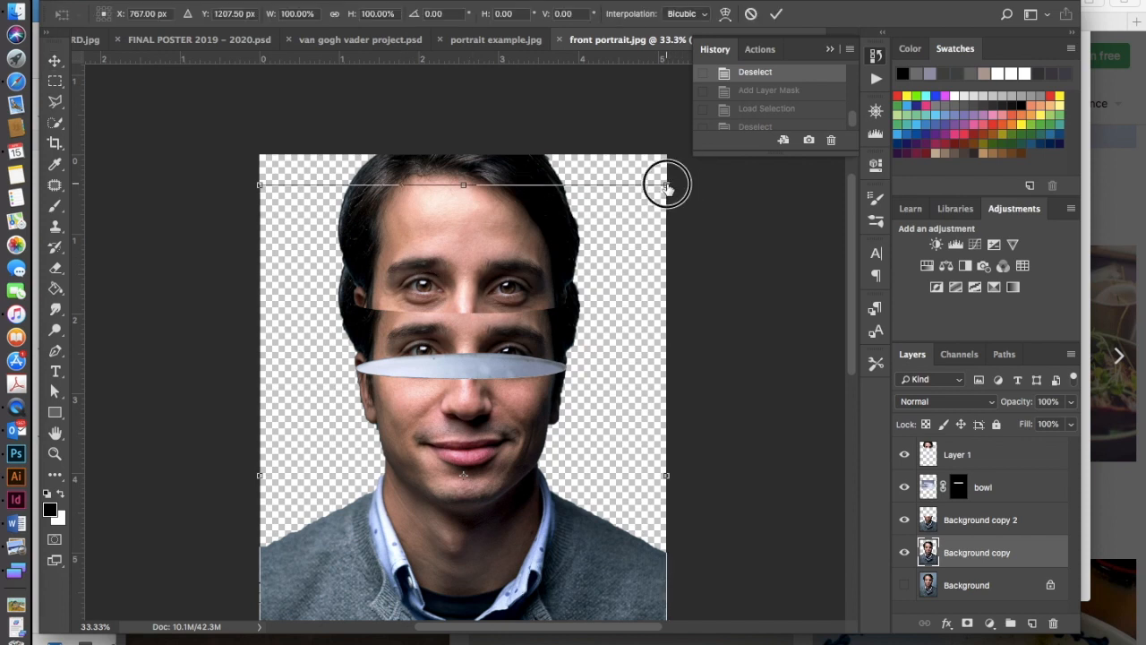
{"action": "left_click_drag", "start_coordinate": [668, 185], "coordinate": [622, 228]}
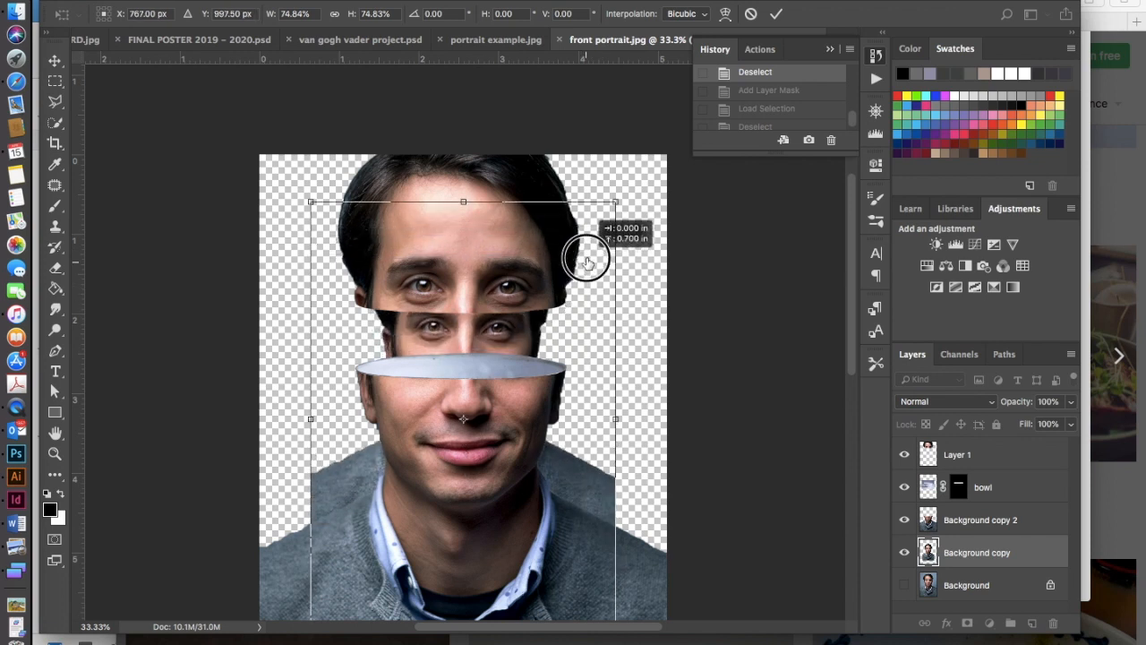
{"action": "left_click_drag", "start_coordinate": [588, 260], "coordinate": [586, 276]}
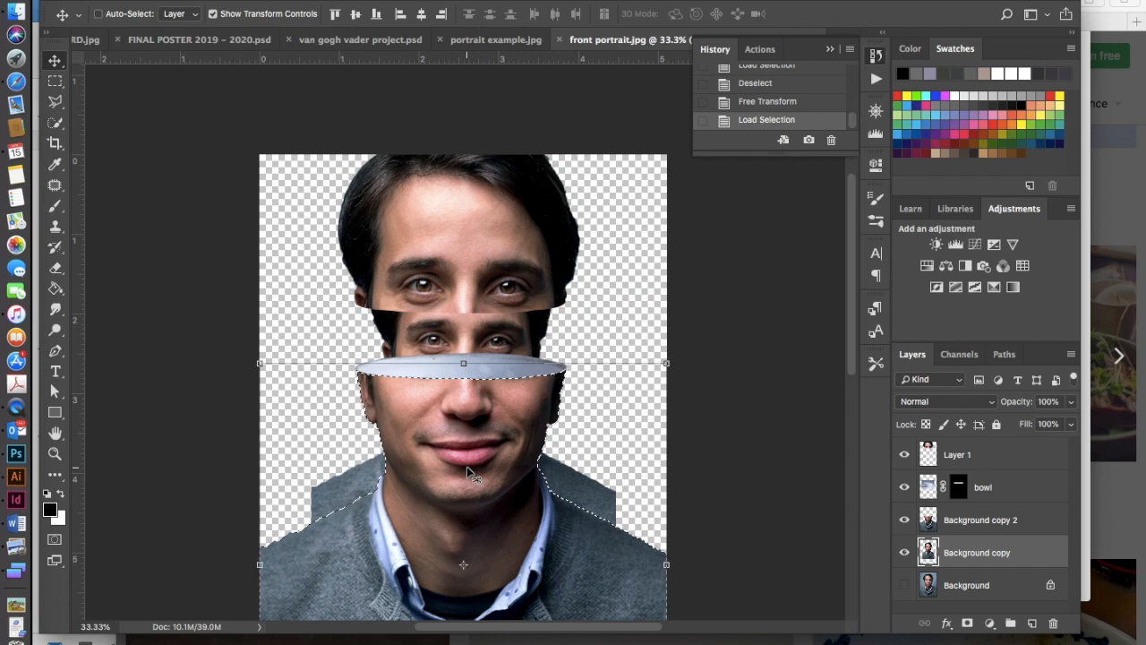
Step: Mask Background copy with the inverted selection and move it above the bowl layer
{"action": "right_click", "coordinate": [465, 472]}
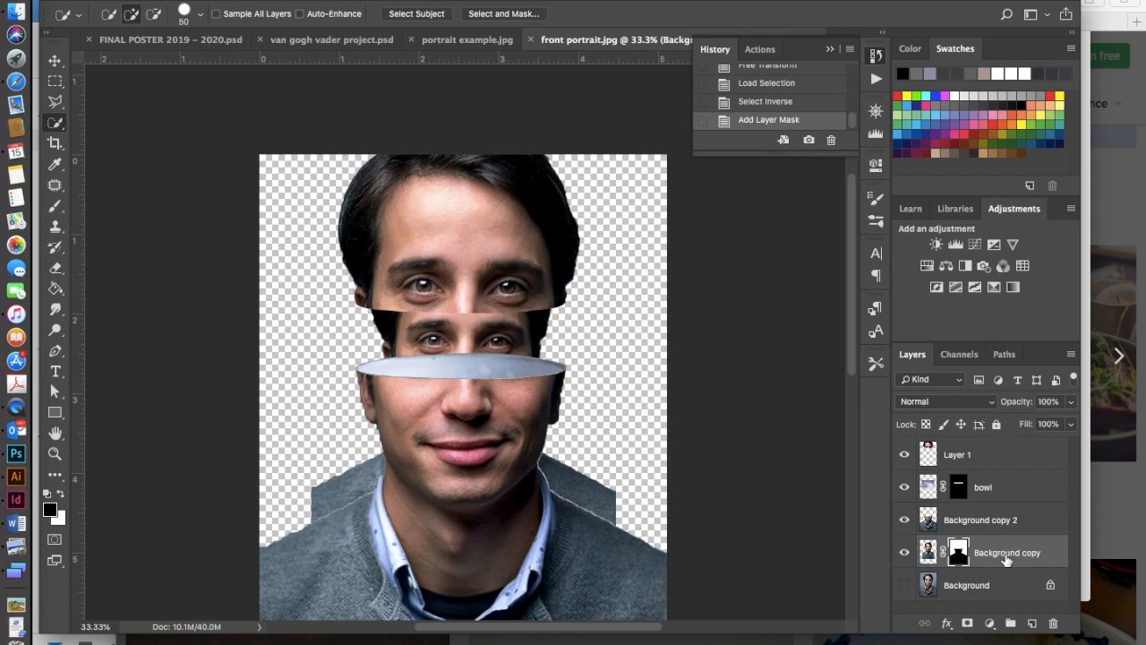
{"action": "left_click_drag", "start_coordinate": [1006, 552], "coordinate": [1006, 487]}
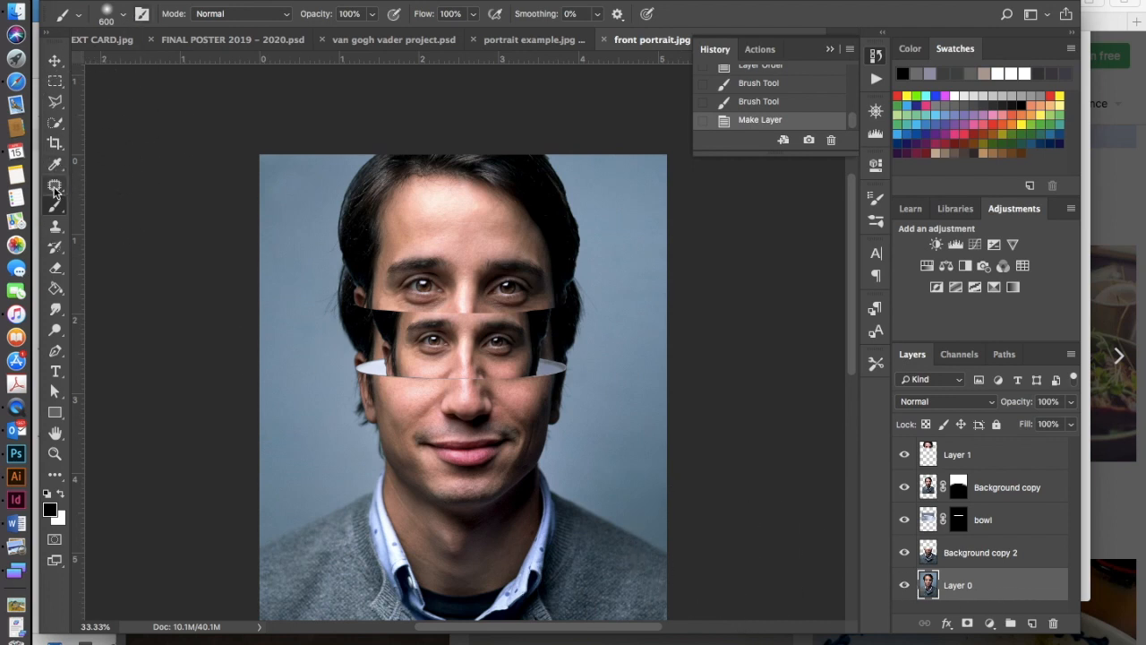
Step: Patch a leftover face edge beside the head with clean backdrop using the Patch tool
{"action": "left_click", "coordinate": [54, 186]}
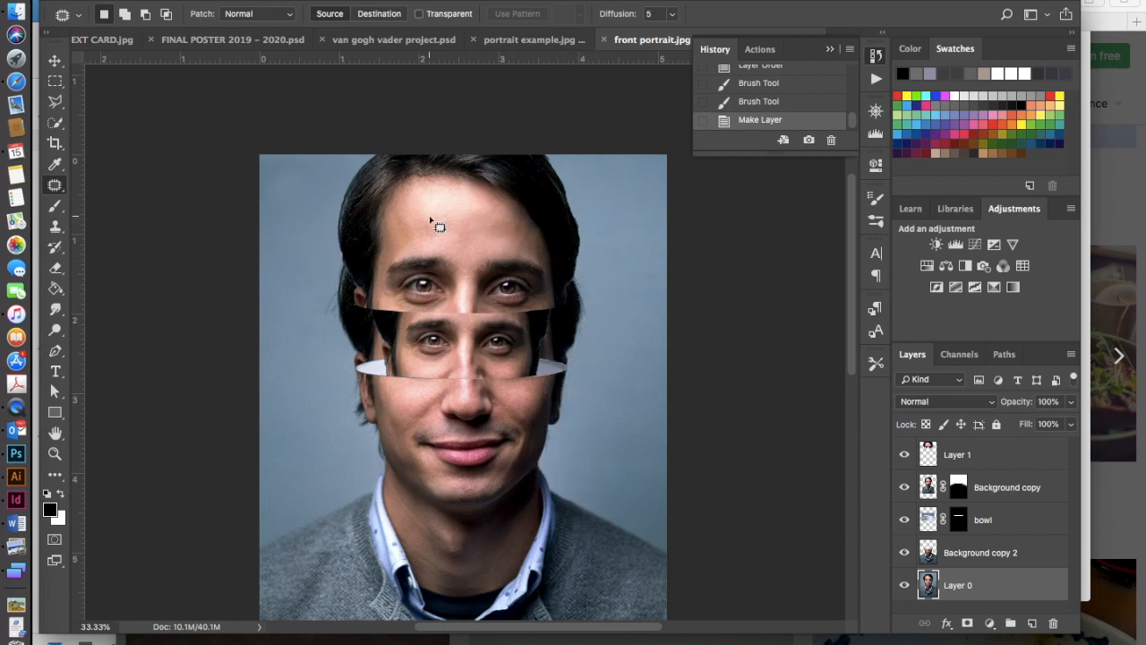
{"action": "left_click_drag", "start_coordinate": [435, 229], "coordinate": [301, 400]}
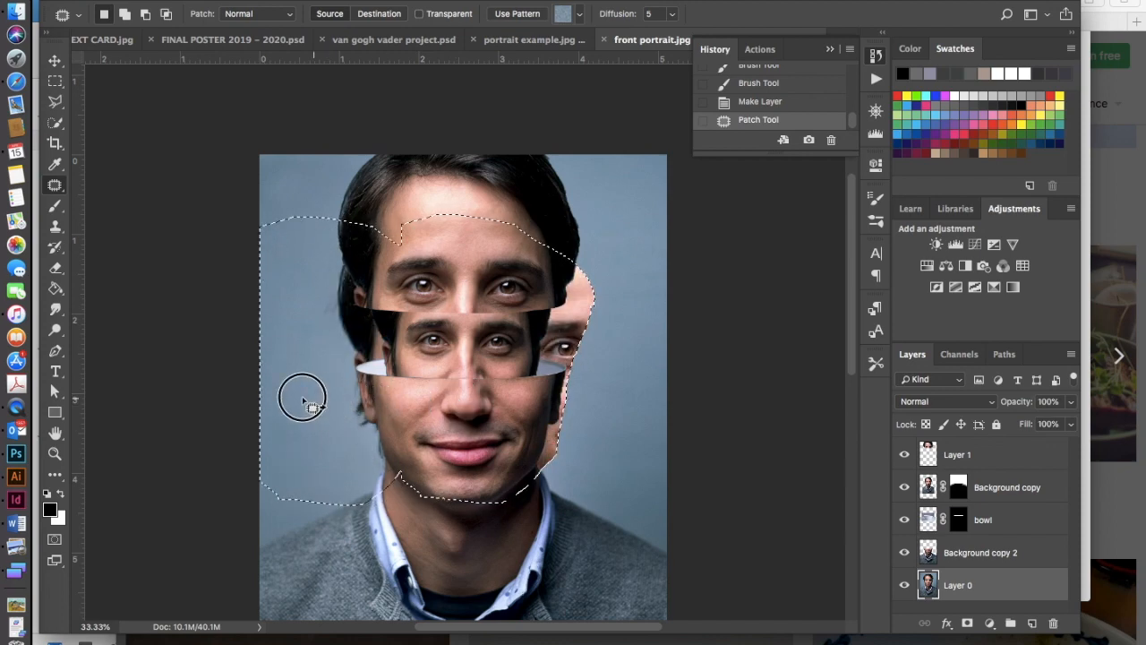
{"action": "left_click_drag", "start_coordinate": [305, 403], "coordinate": [206, 408]}
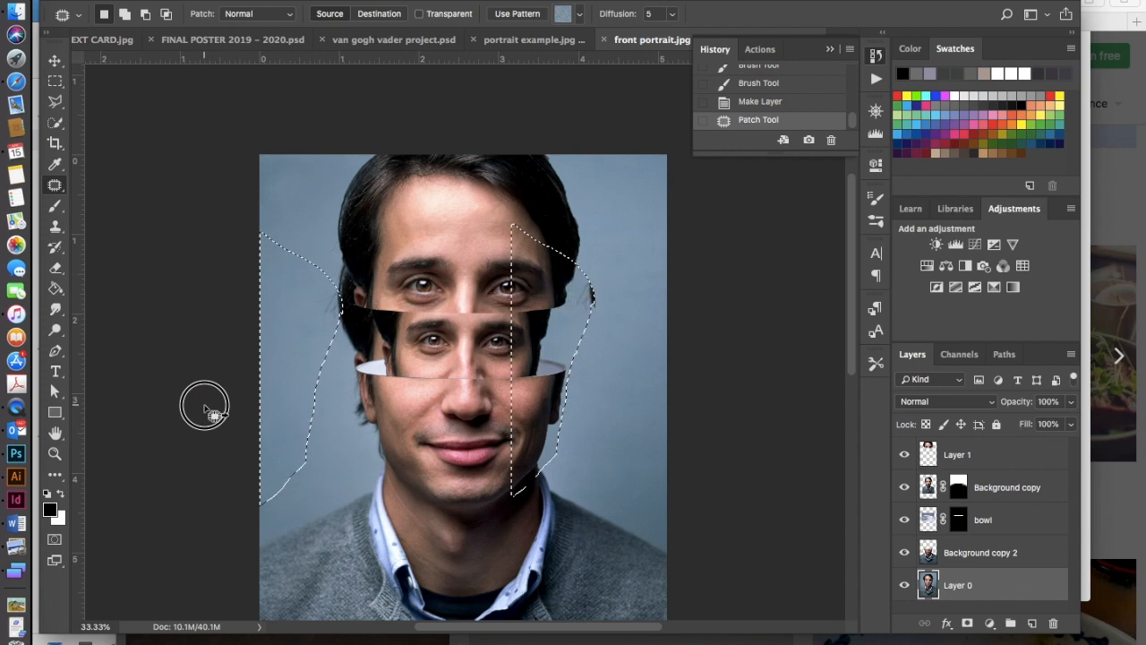